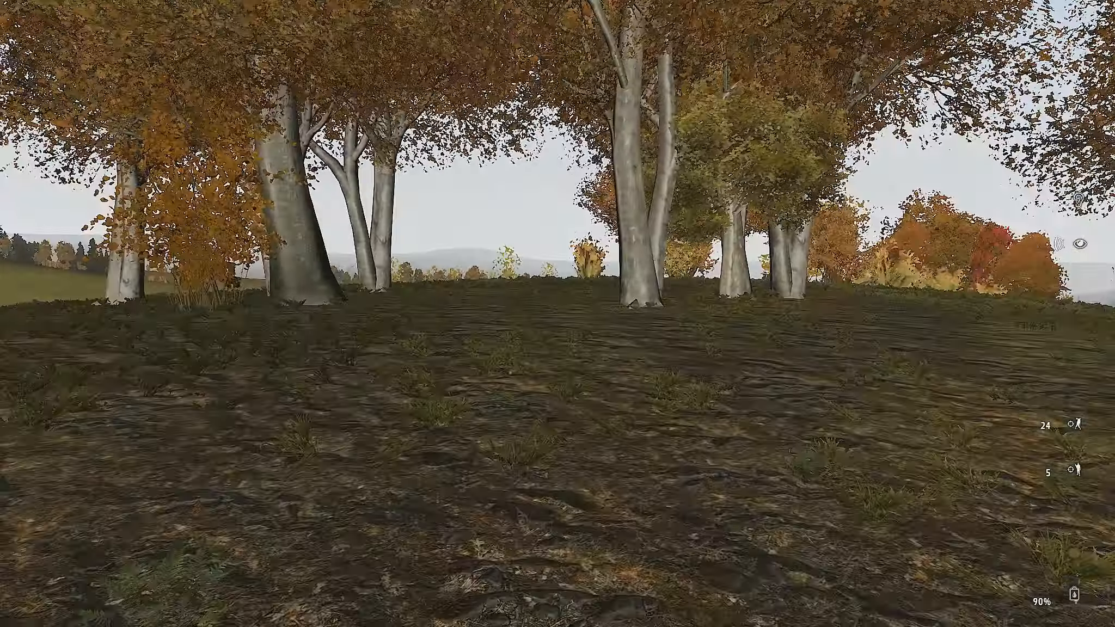
{"action": "mouse_move", "coordinate": [558, 313]}
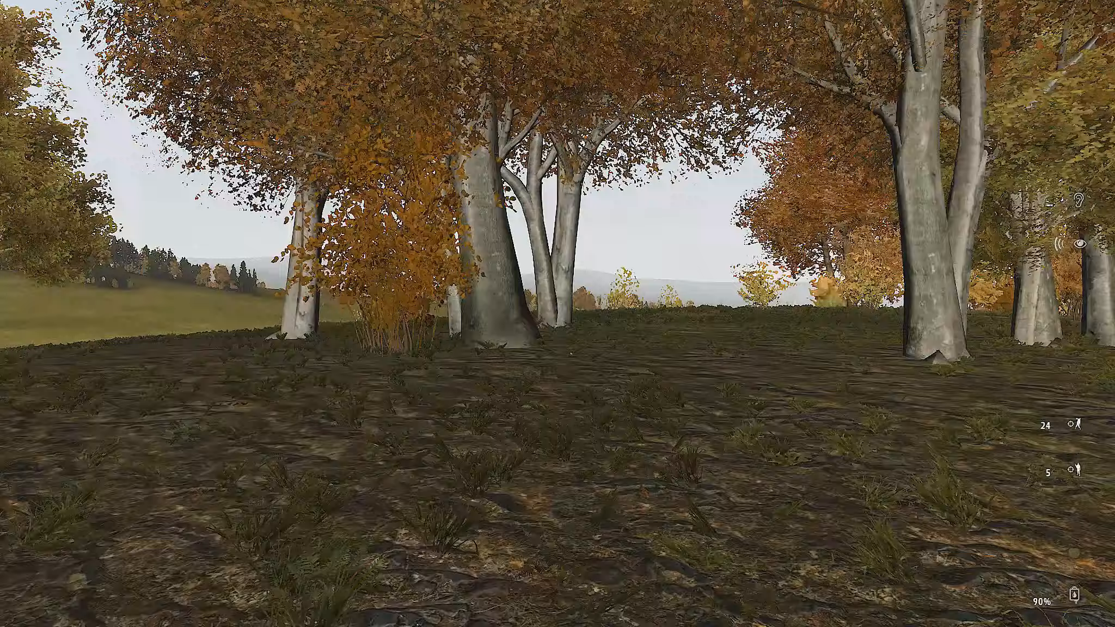
{"action": "mouse_move", "coordinate": [557, 314]}
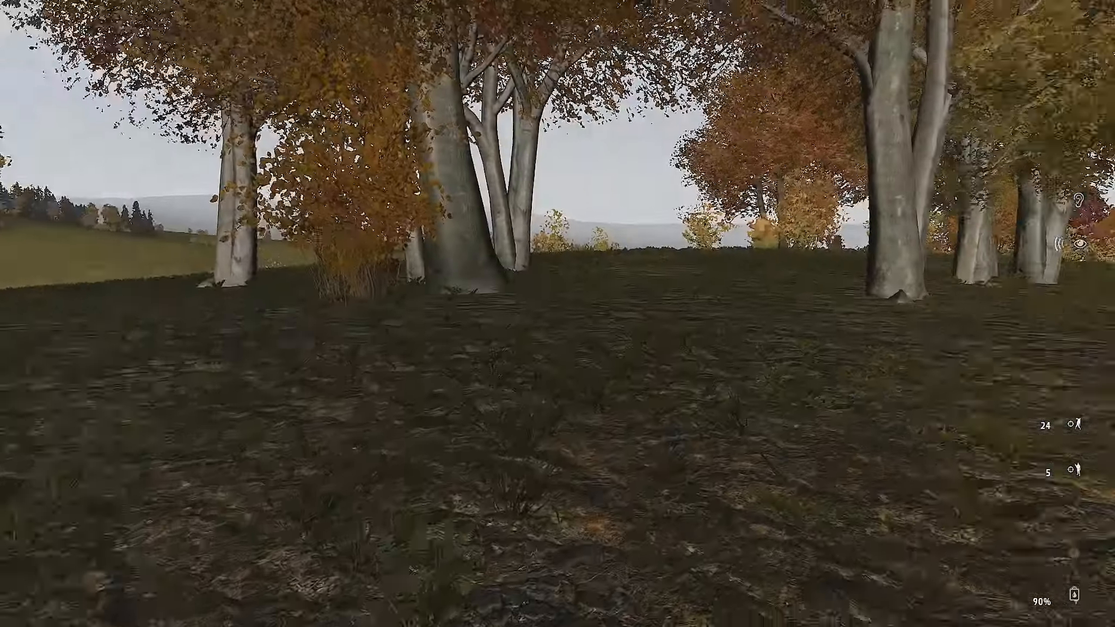
{"action": "mouse_move", "coordinate": [557, 313]}
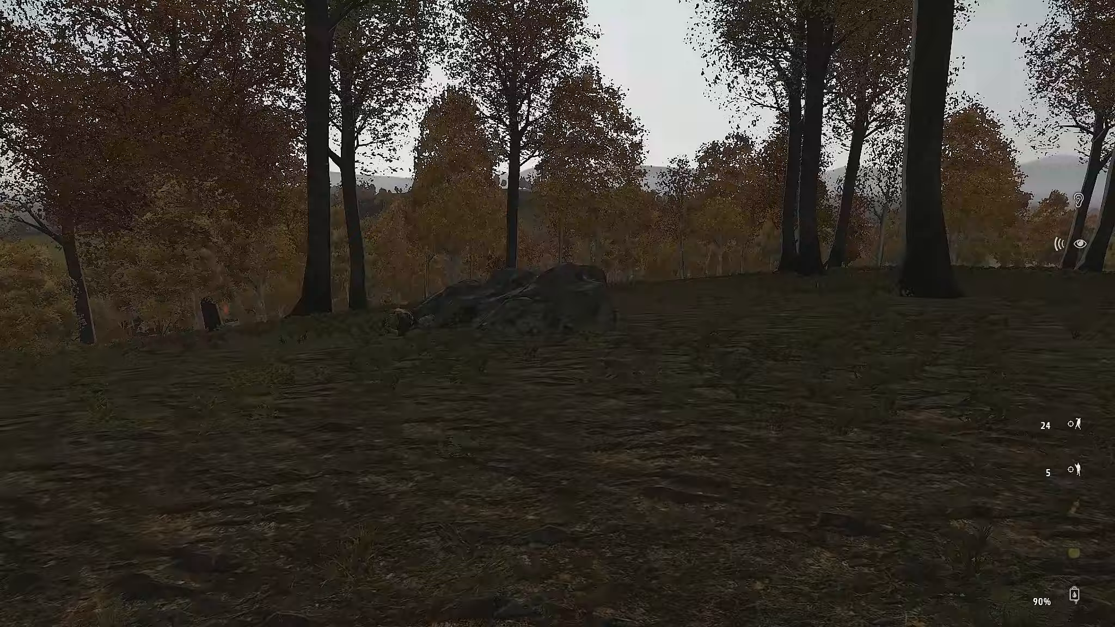
{"action": "mouse_move", "coordinate": [558, 314]}
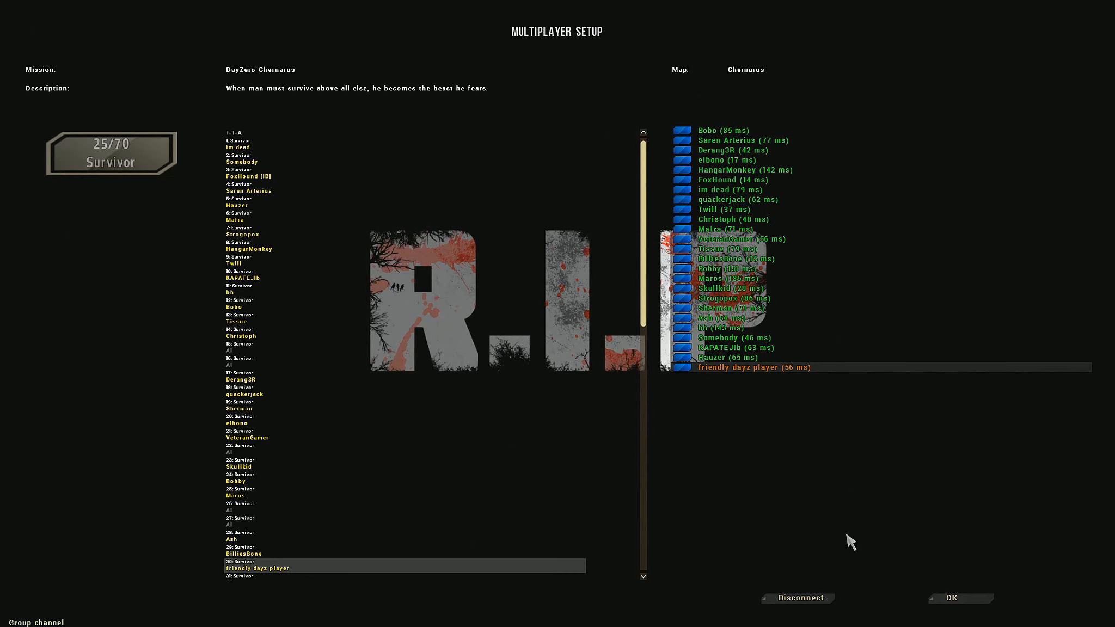
{"action": "left_click", "coordinate": [959, 597]}
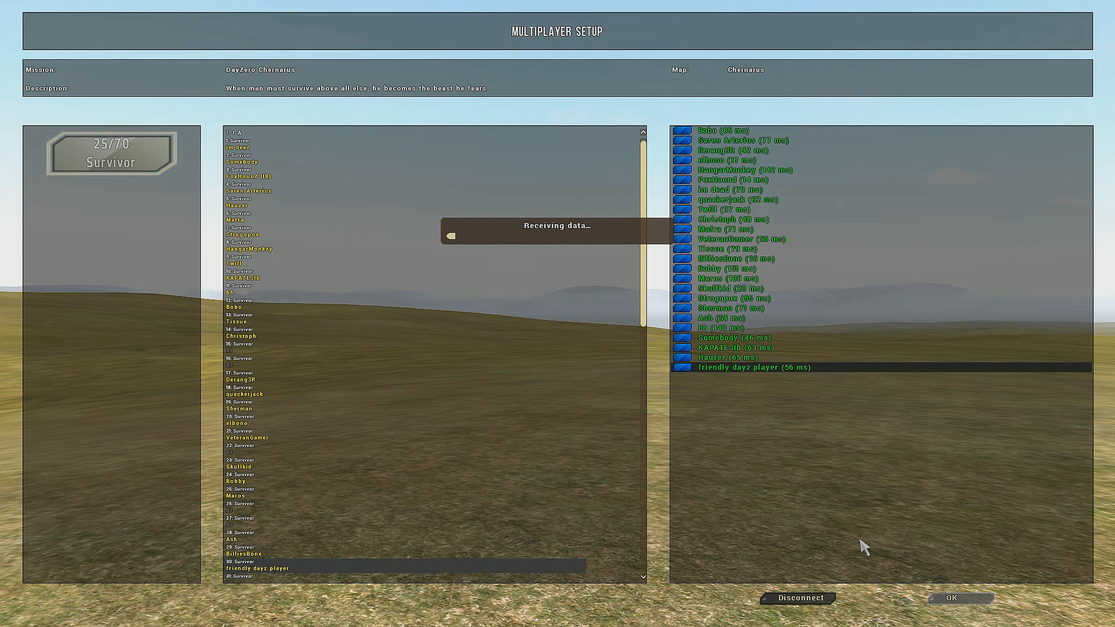